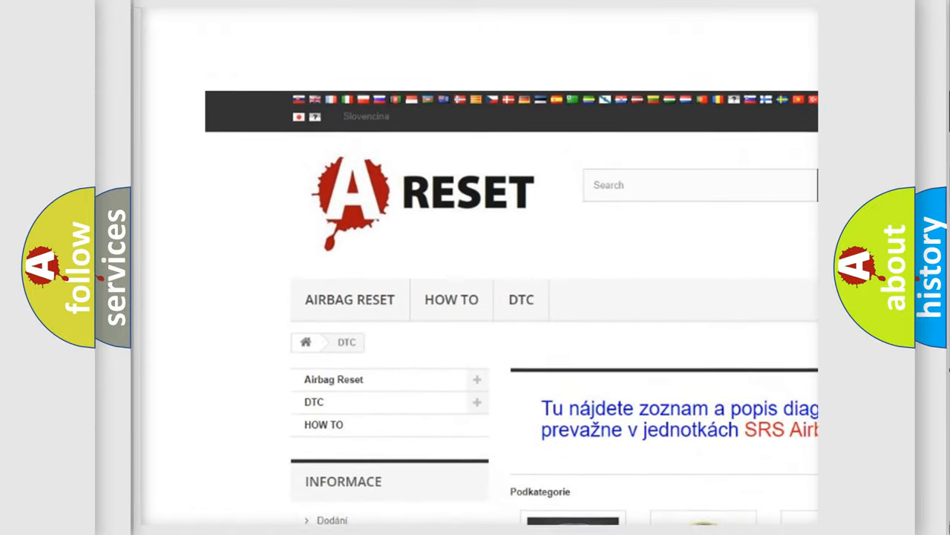
{"action": "scroll", "scroll_direction": "down", "scroll_amount": 3}
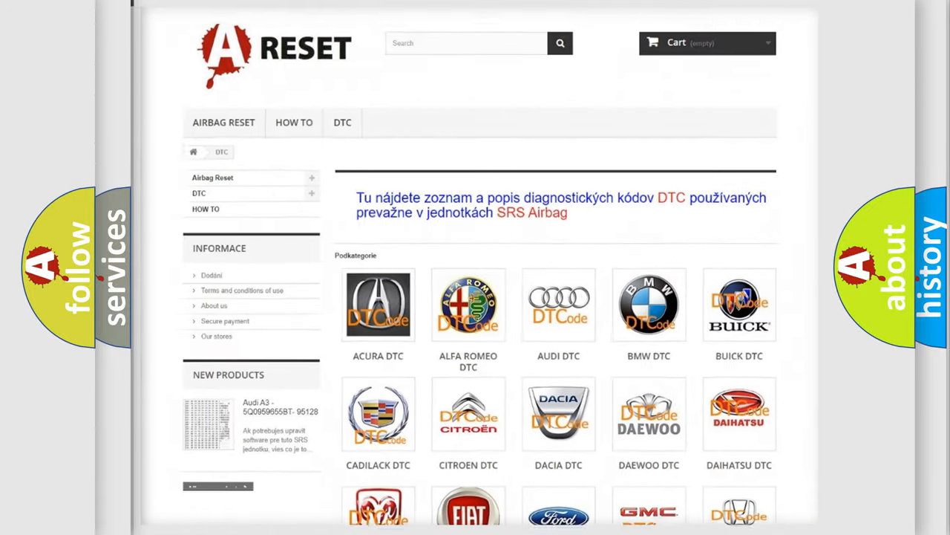
{"action": "scroll", "scroll_direction": "down", "scroll_amount": 3}
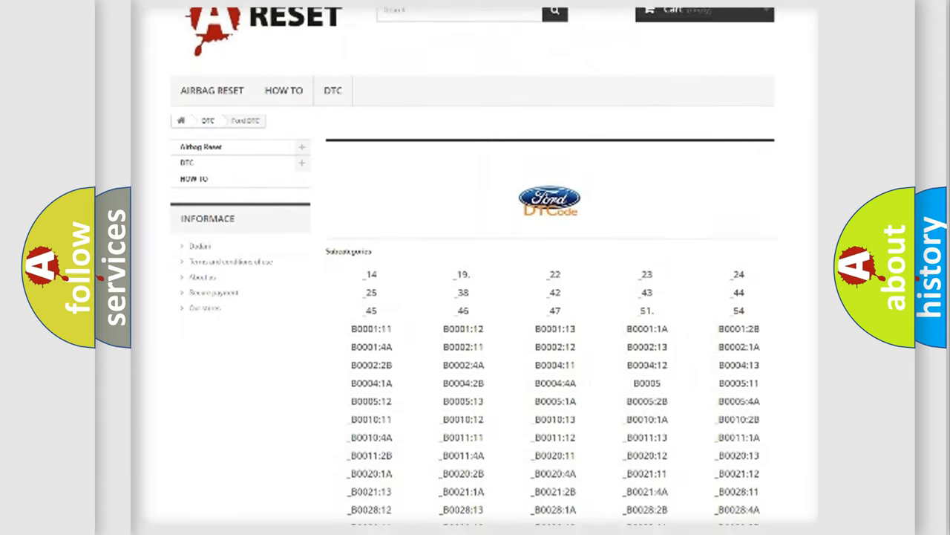
{"action": "scroll", "scroll_direction": "down", "scroll_amount": 3}
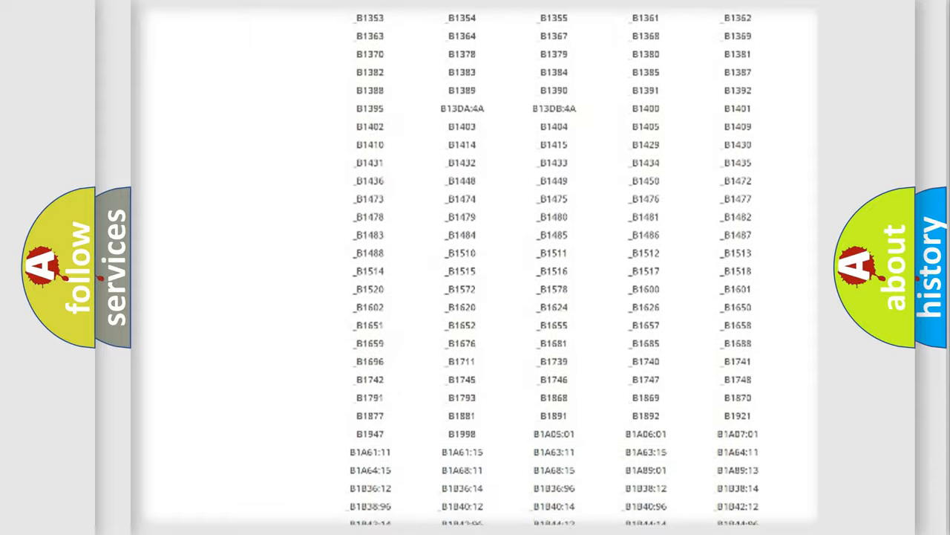